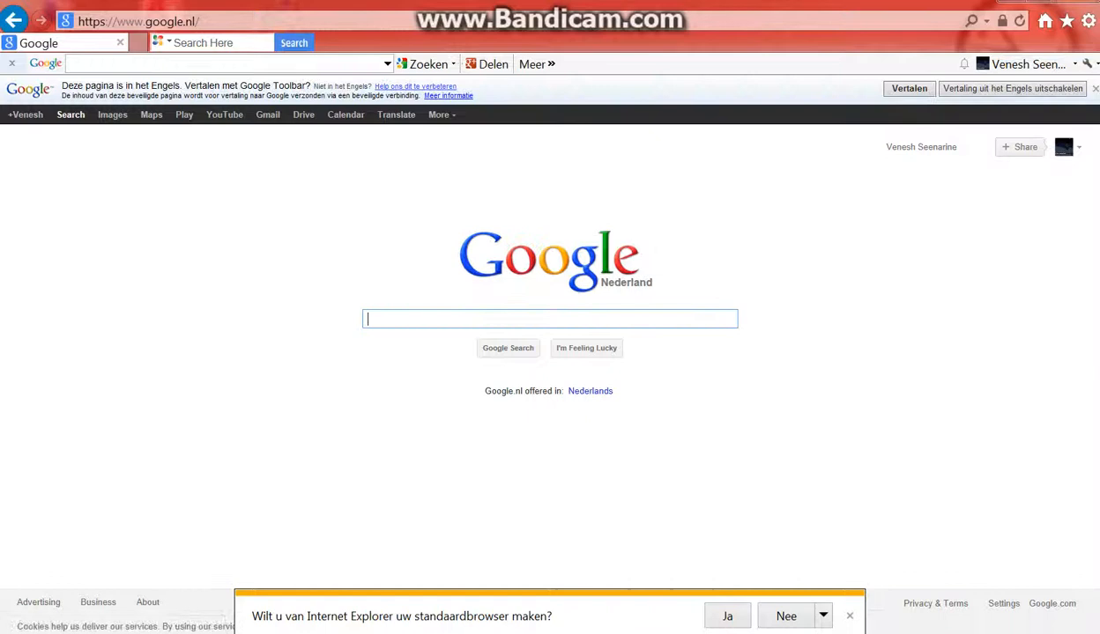
Search Google for 'tutyscamremover'
click(785, 616)
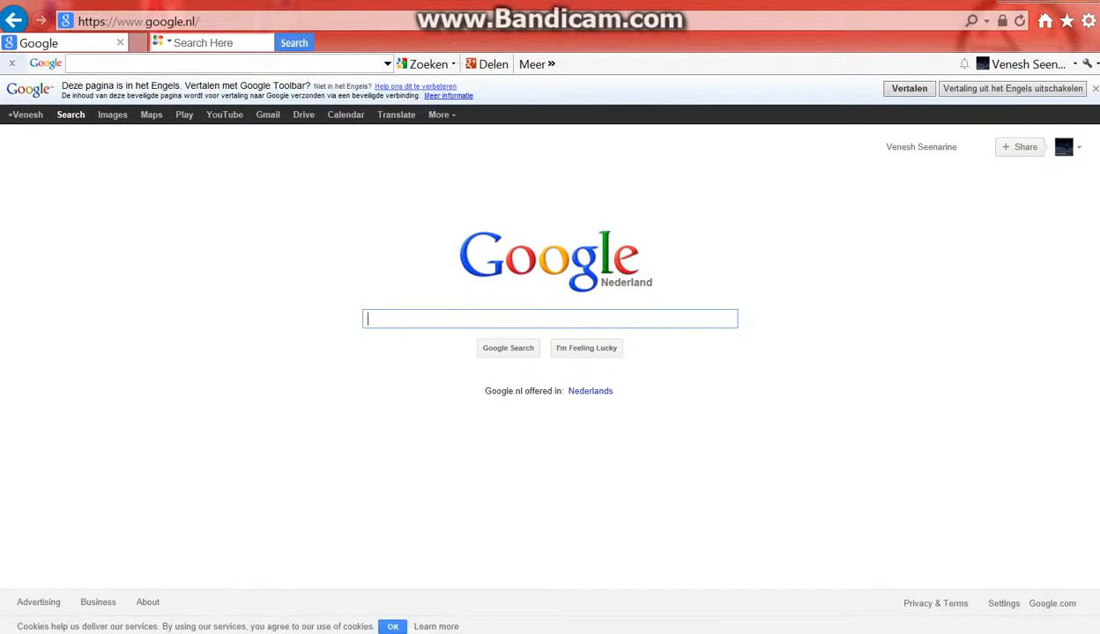
text(tutyscamr)
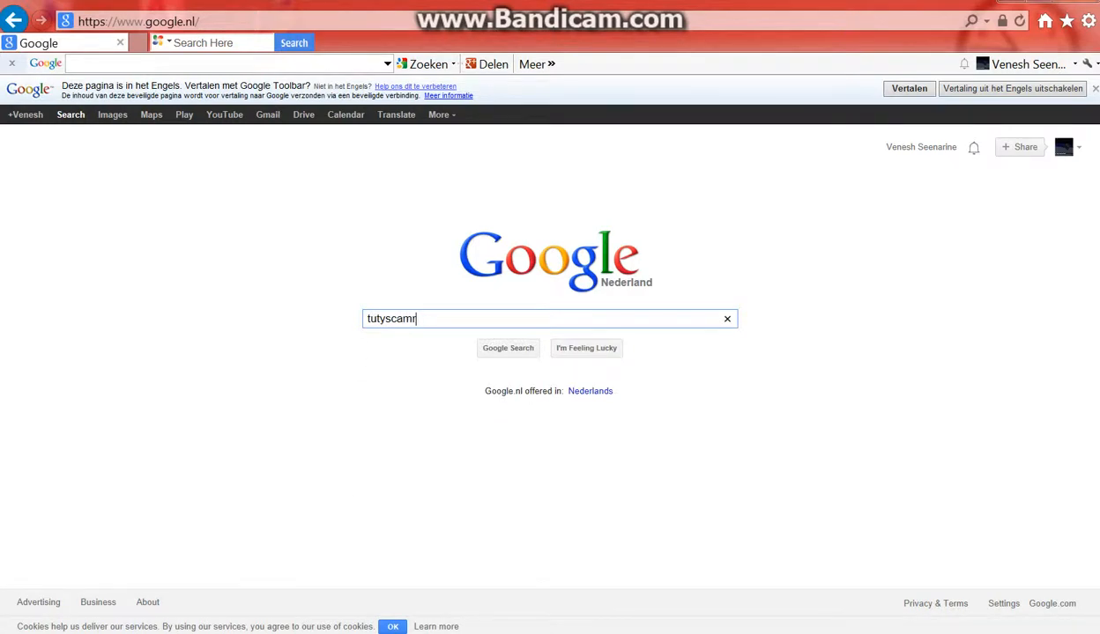
text(emover)
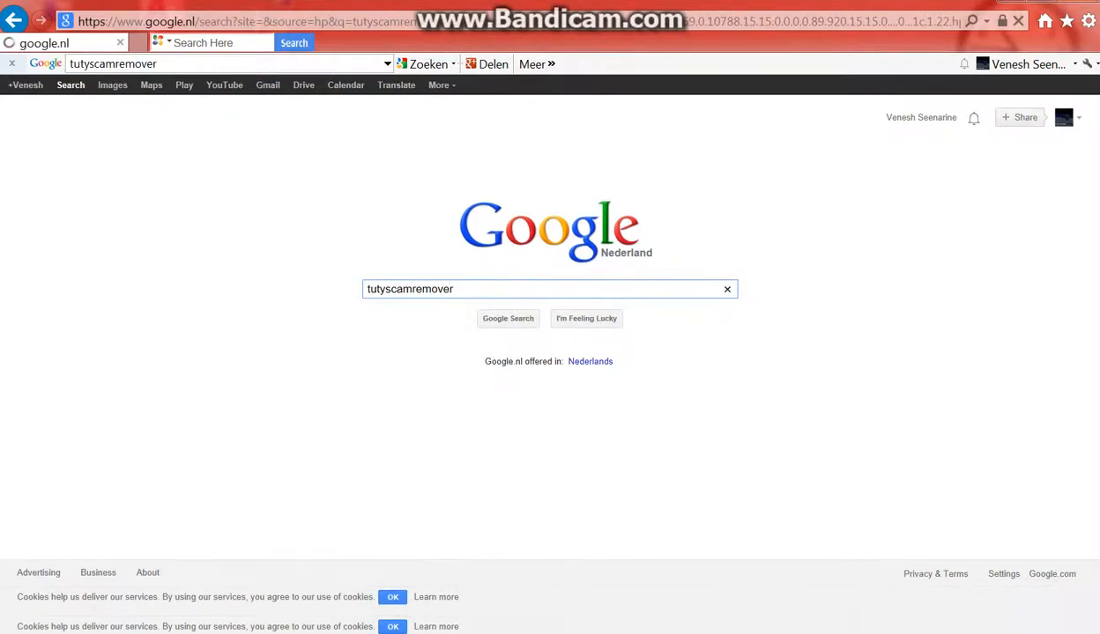
Run the search and open the 'Tuty's Scam Remover [working!!!]' YouTube result
click(508, 319)
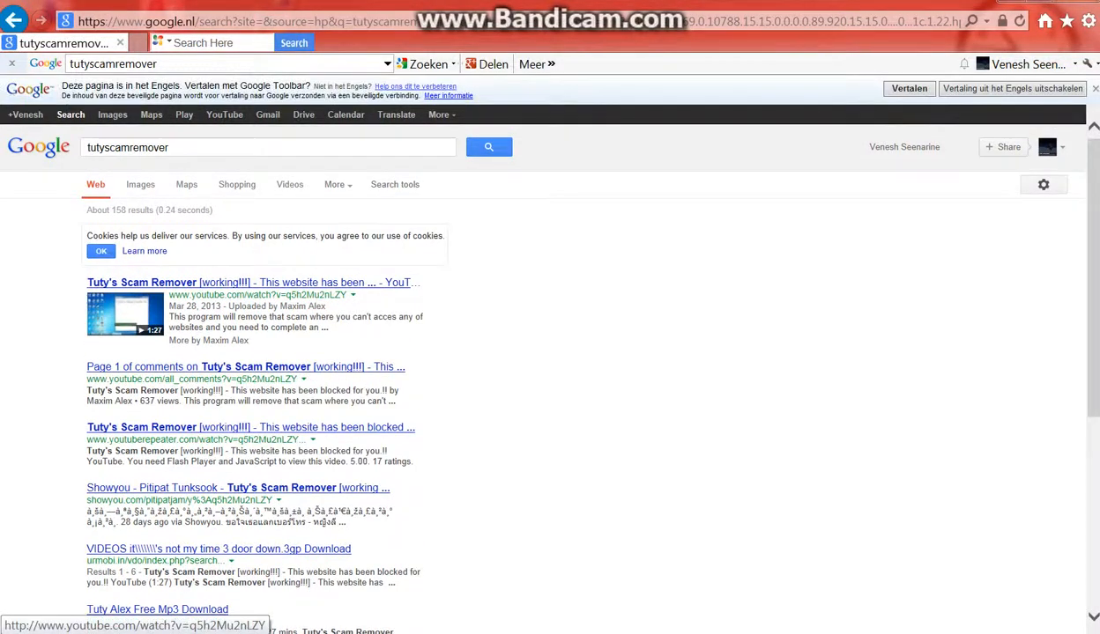
mouse_move(250, 428)
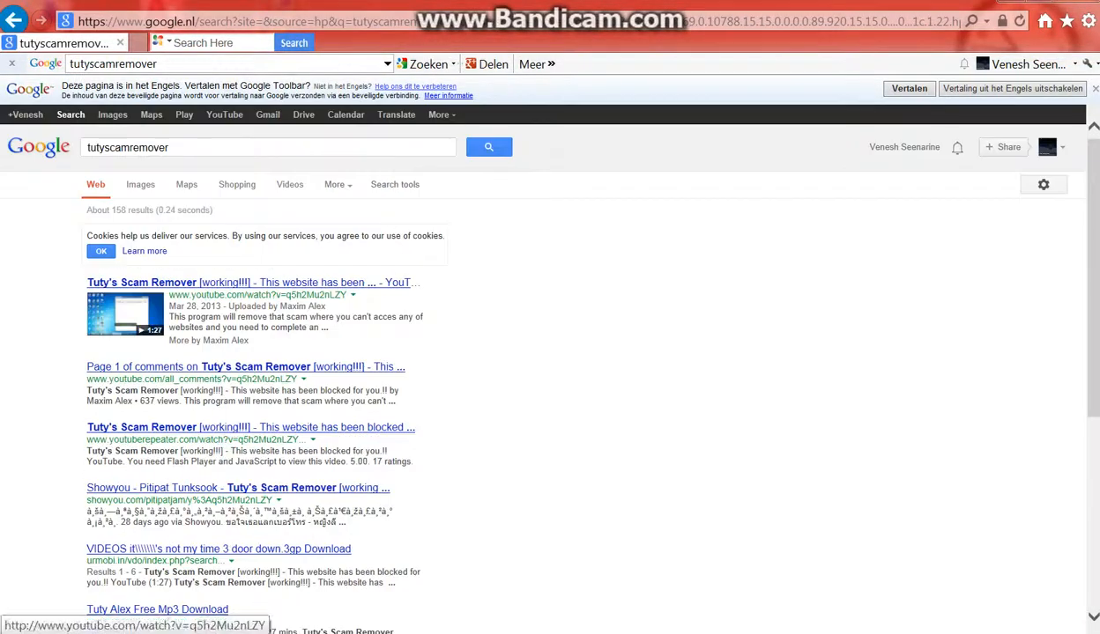
click(253, 282)
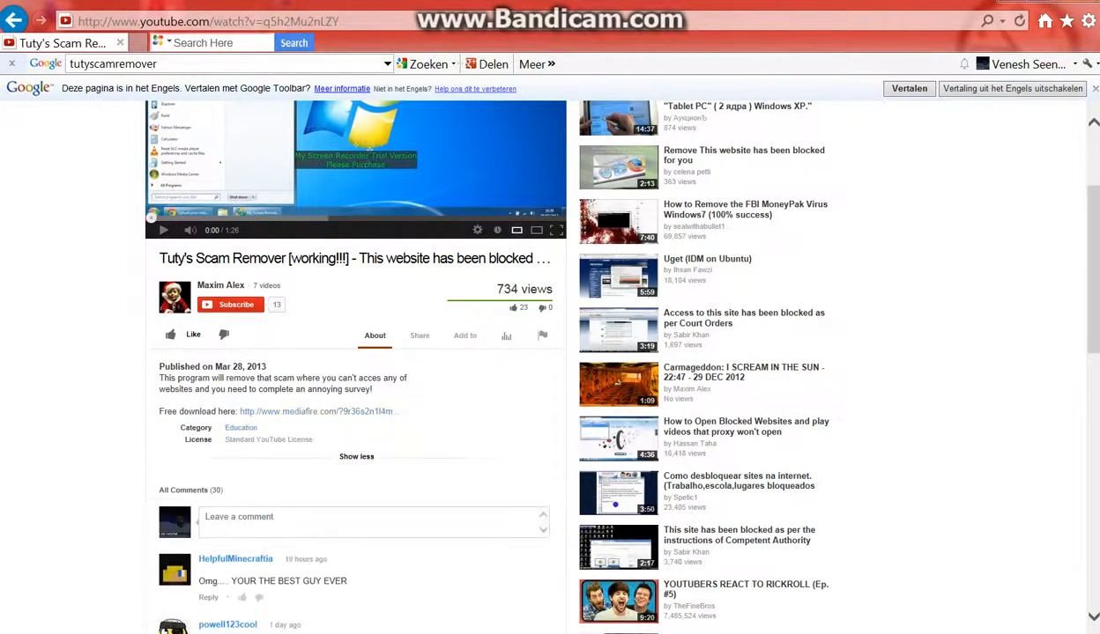
mouse_move(317, 411)
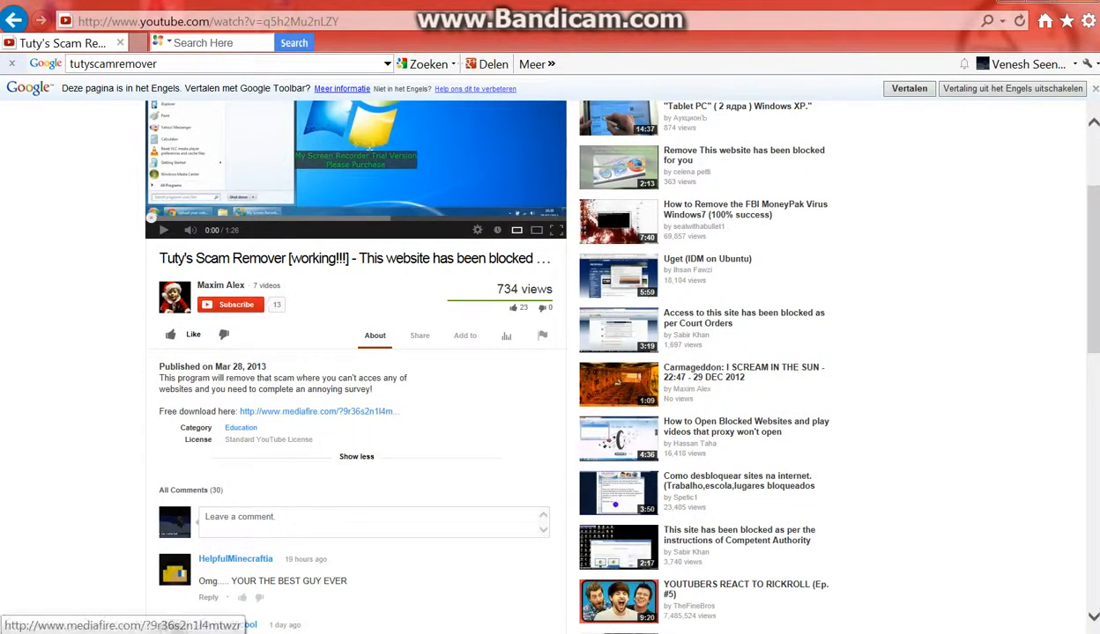
Open the MediaFire download link from the YouTube video's description
key(ctrl+a)
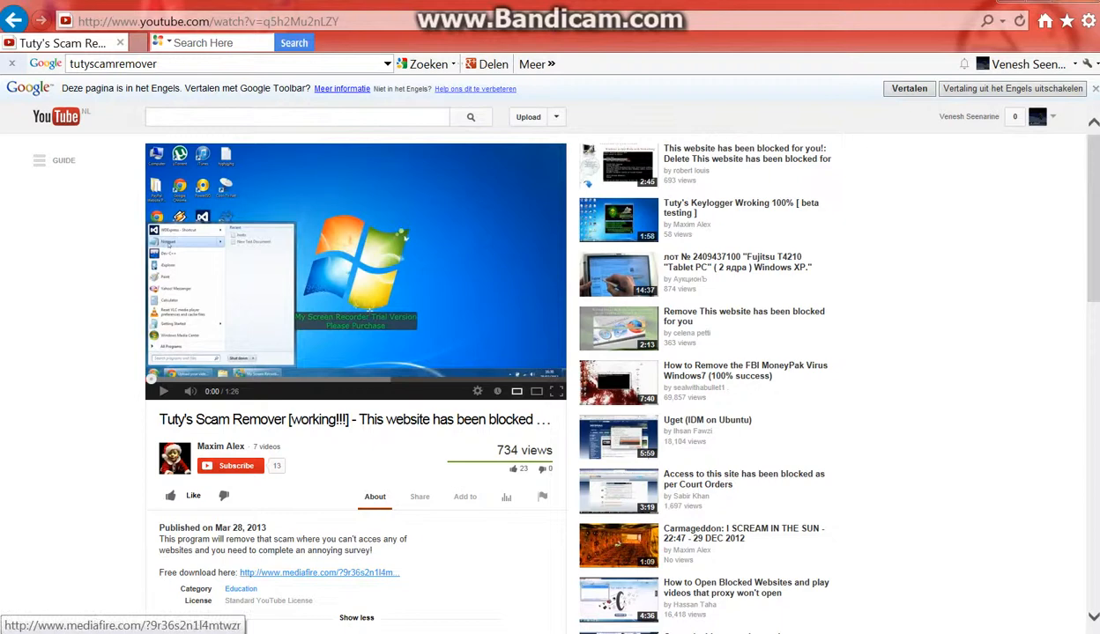
click(317, 573)
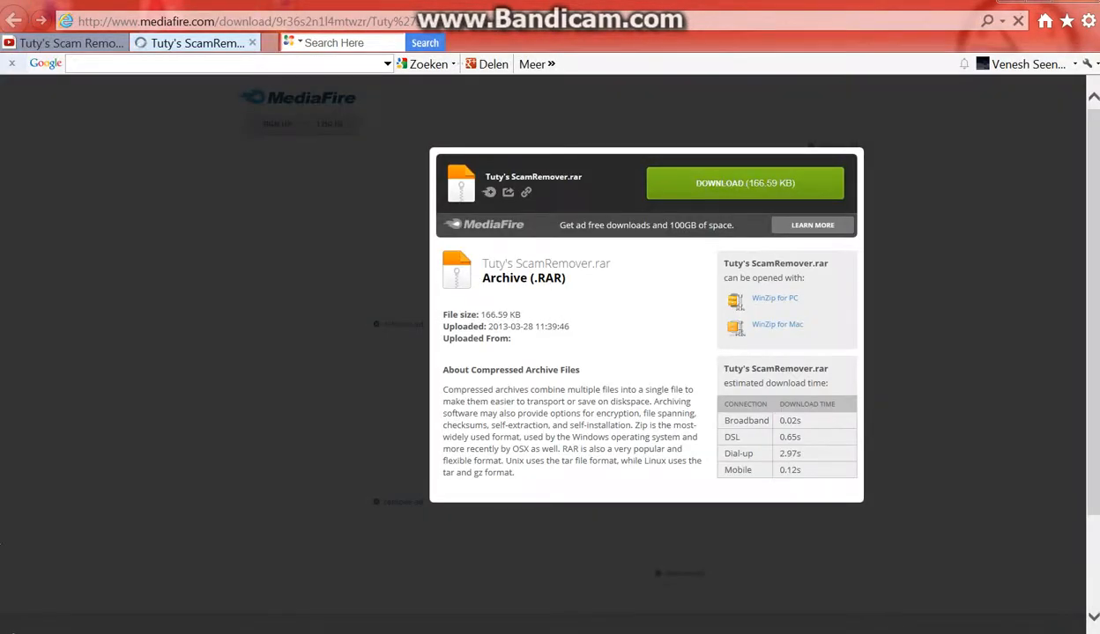
Download the Tuty's ScamRemover.rar archive from MediaFire
click(252, 42)
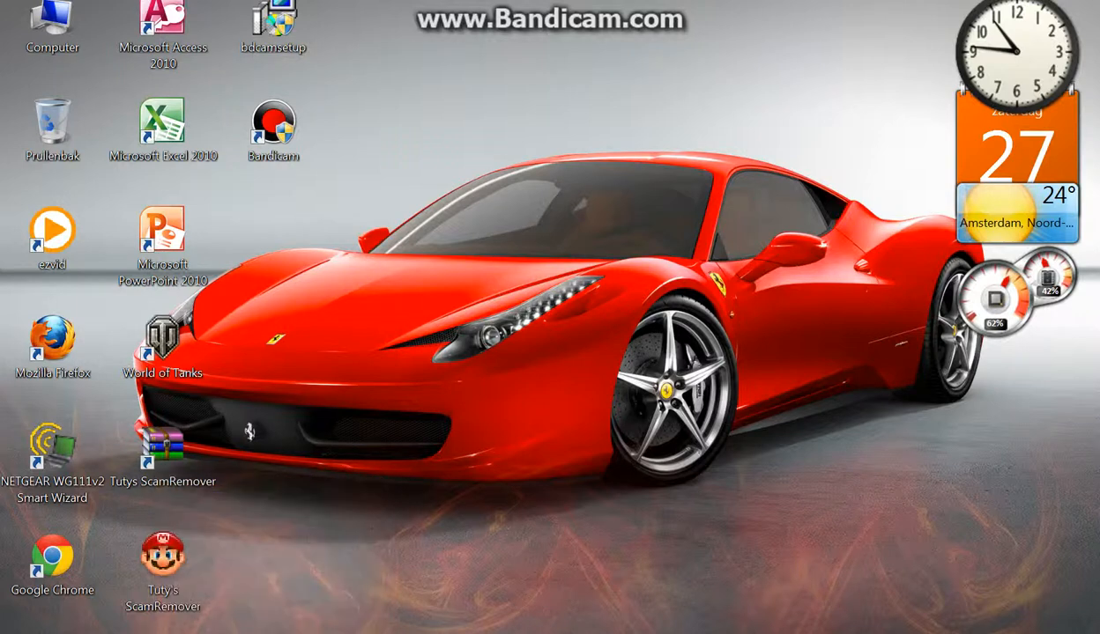
click(163, 445)
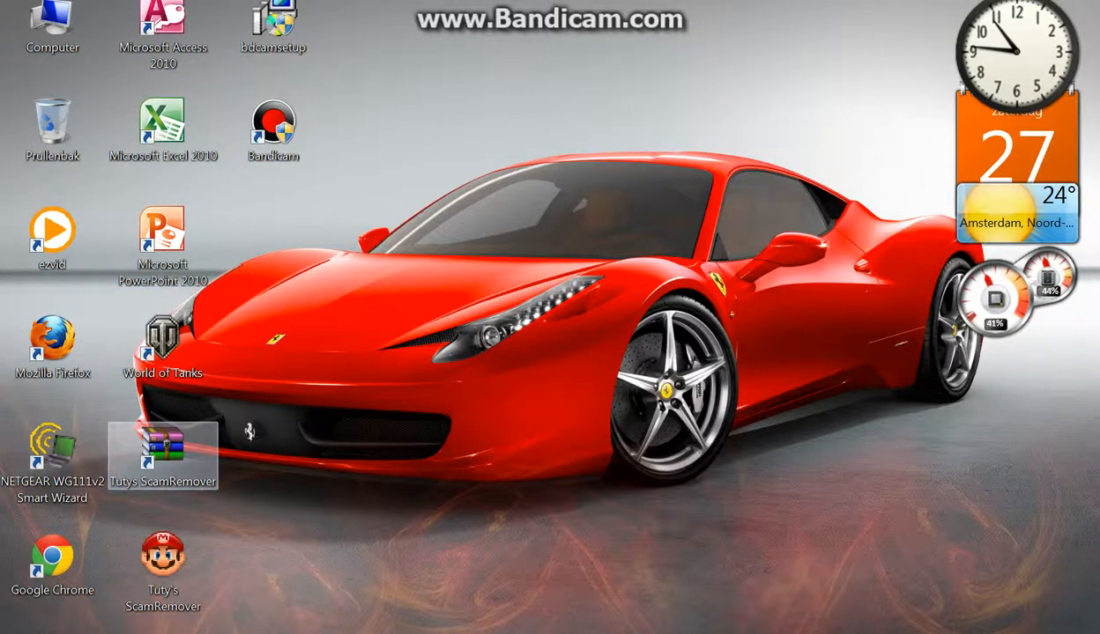
double_click(163, 456)
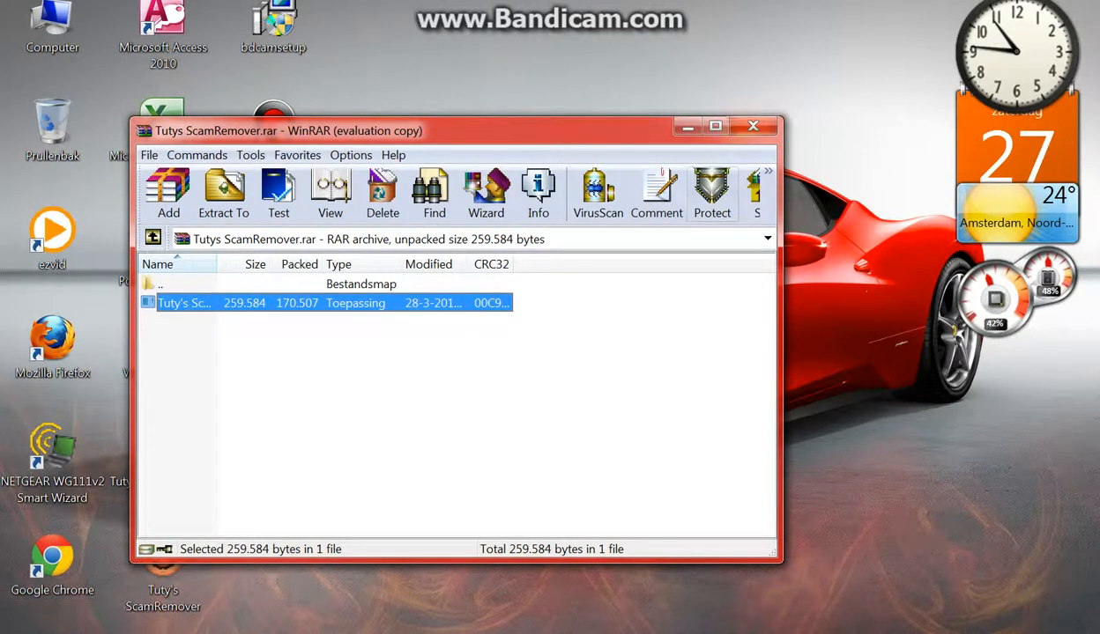
click(753, 126)
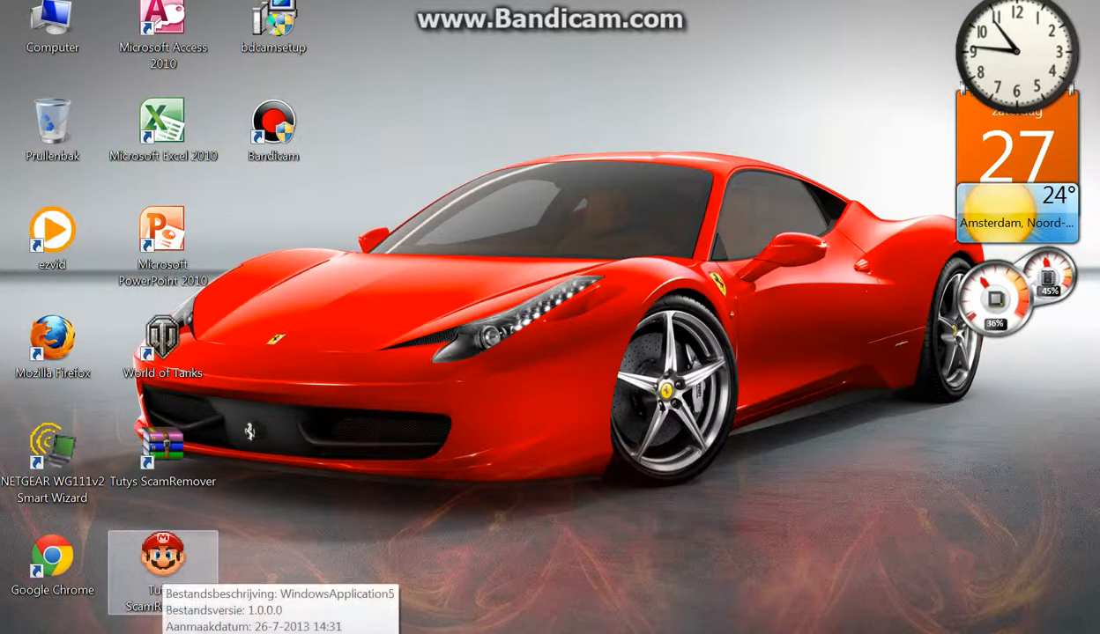
Run Tuty's ScamRemover from the desktop and bring up the Start menu shutdown options
right_click(162, 564)
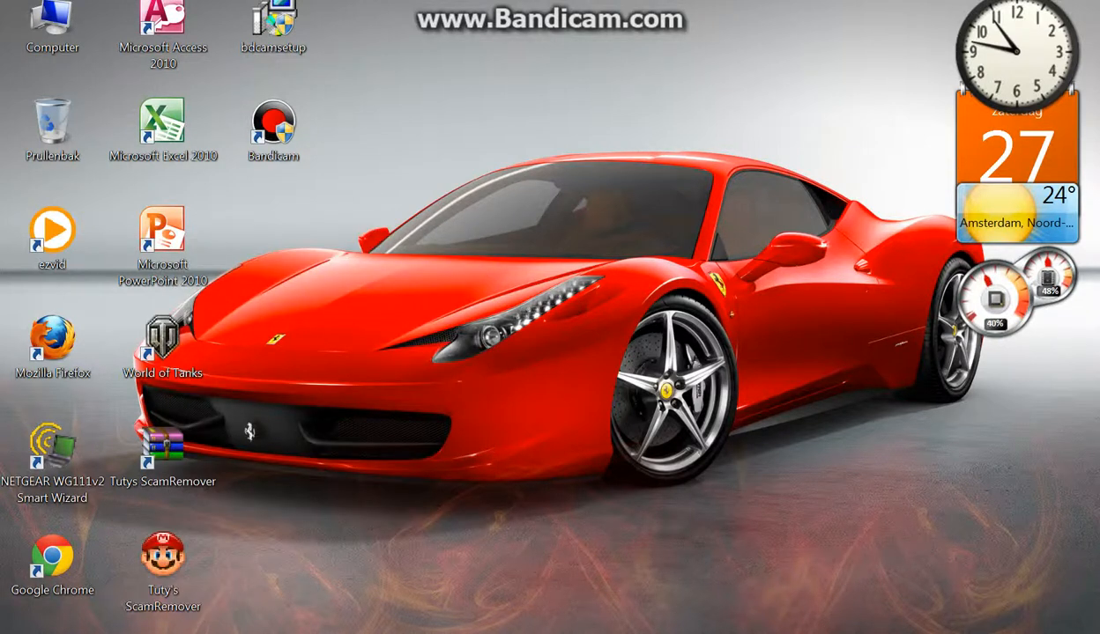
click(338, 609)
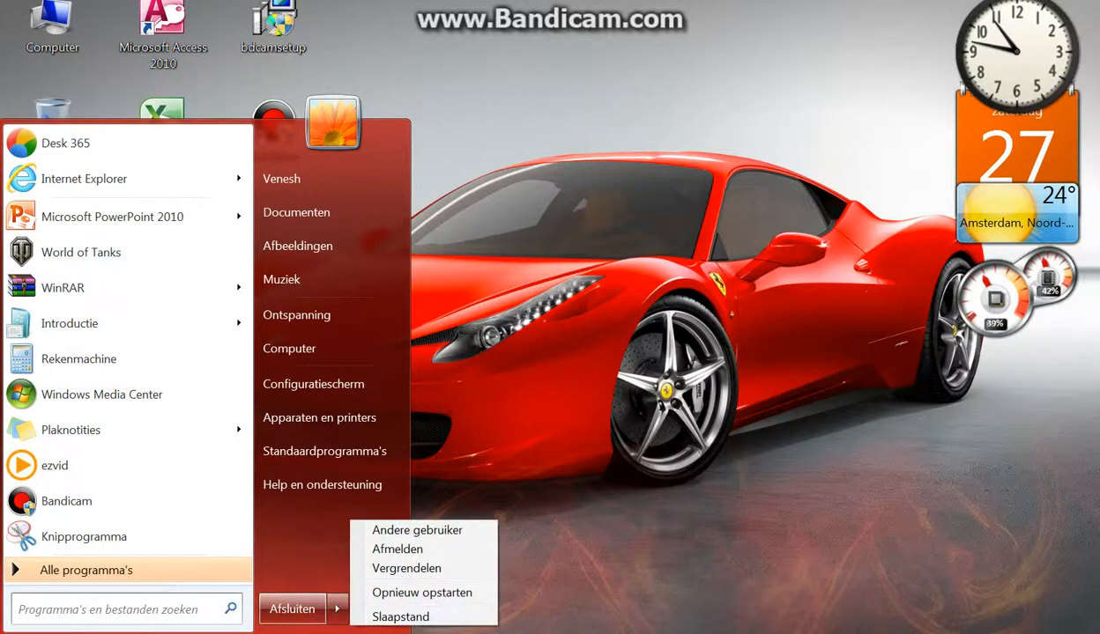